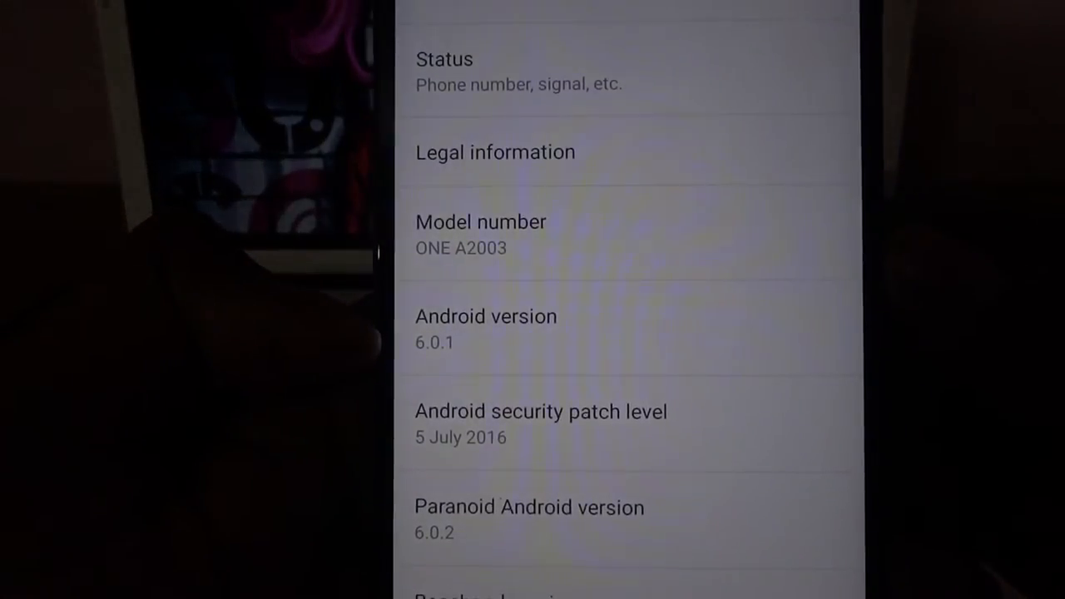
# - Scroll About phone to reveal model ONE A2003, Android 6.0.1 and Paranoid Android 6.0.2
pyautogui.scroll(-3)
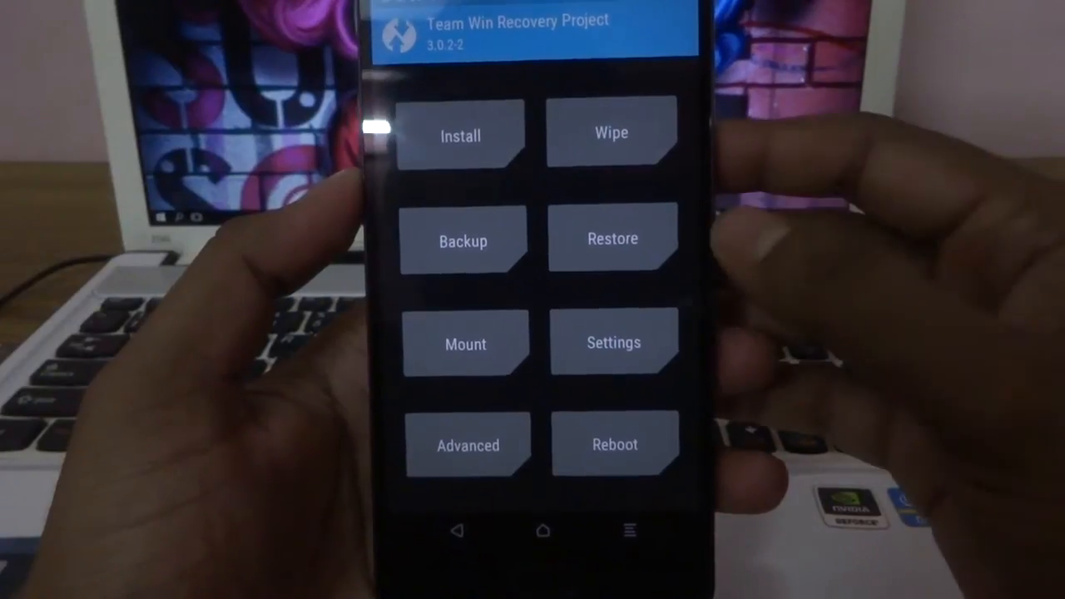
# - Run the Factory Reset wipe of data, cache and Dalvik, then return to the TWRP main menu
pyautogui.click(612, 133)
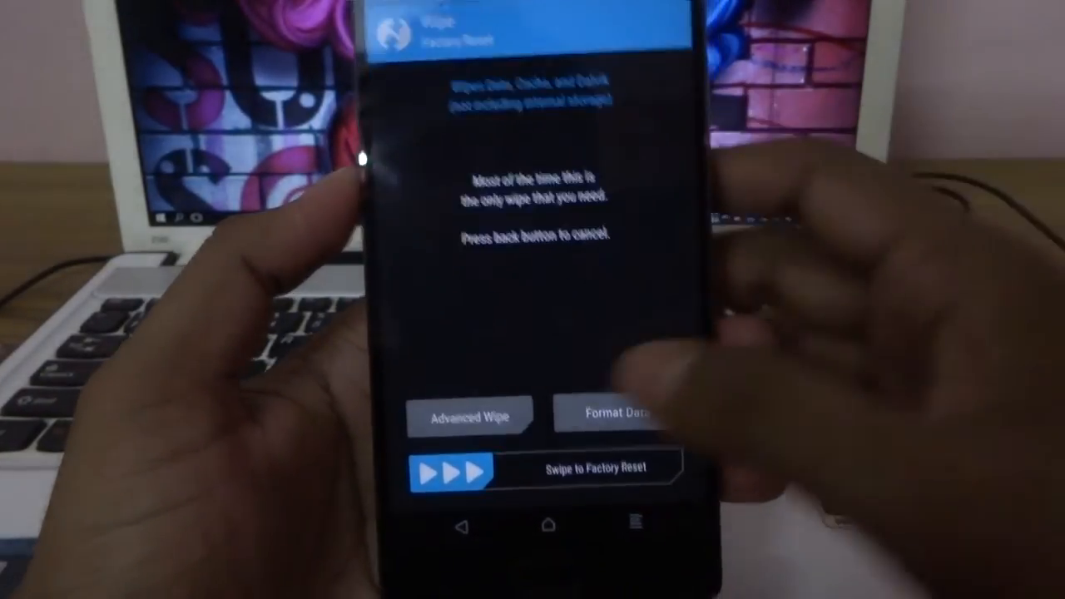
pyautogui.click(456, 526)
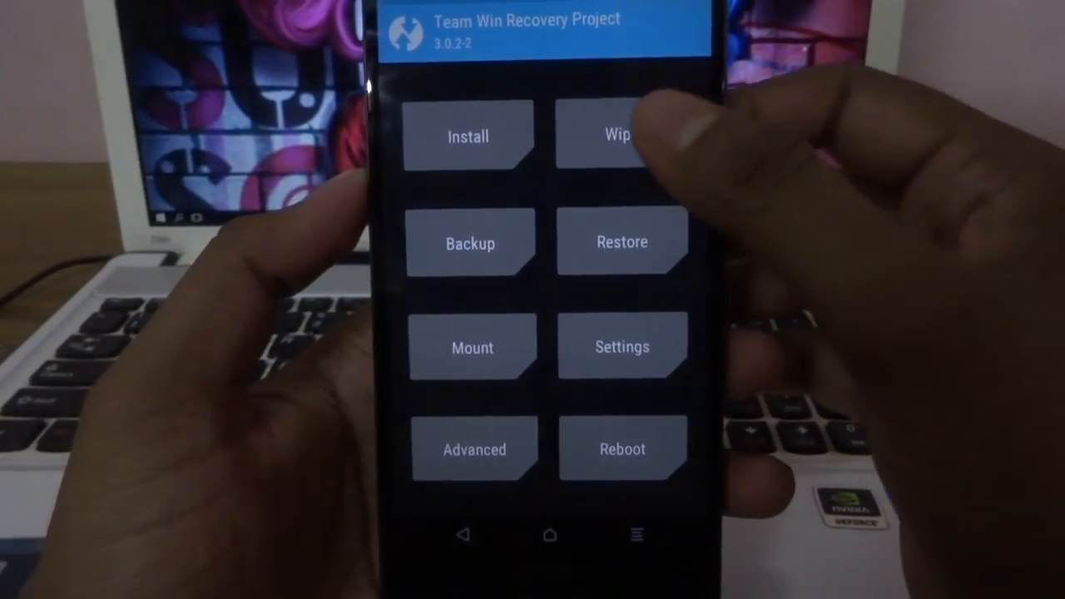
pyautogui.click(619, 137)
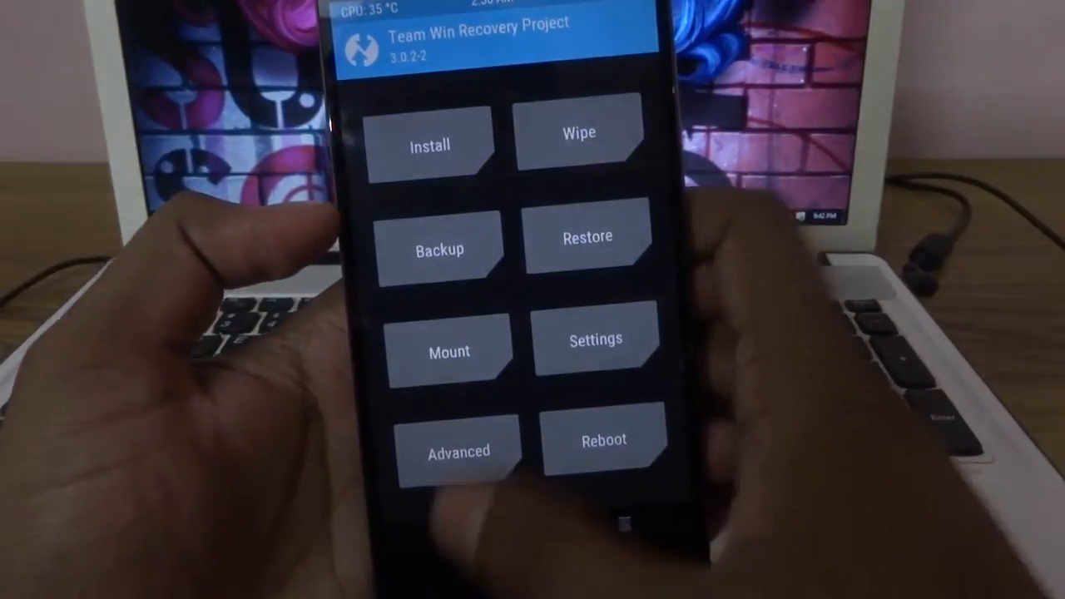
# - From Install, select pa_oneplus2-6.0.2-20160801-signed.zip and the open_gapps zip for flashing
pyautogui.click(429, 146)
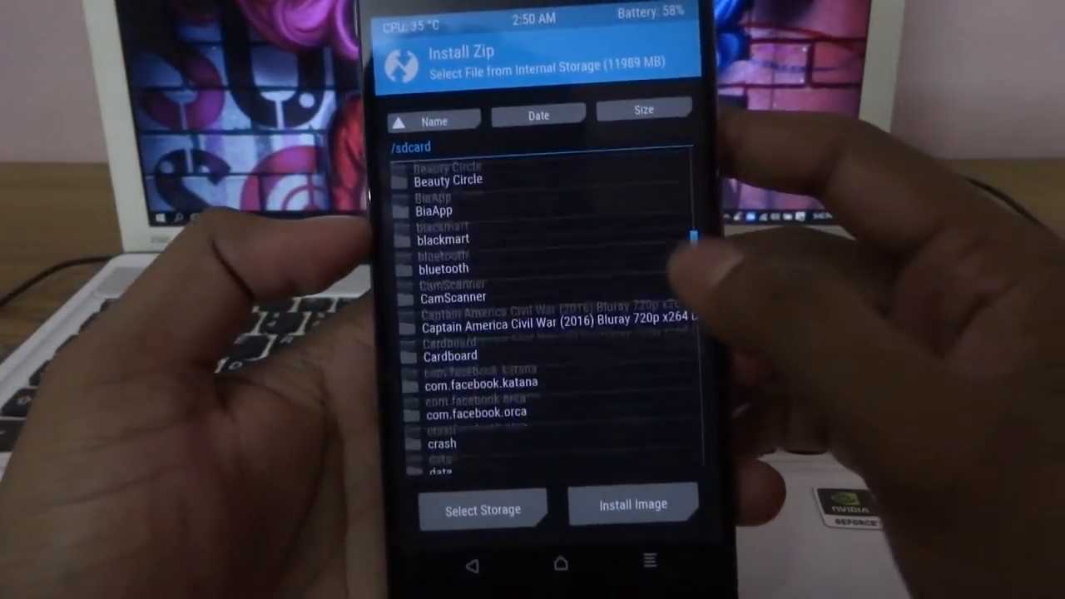
pyautogui.scroll(-3)
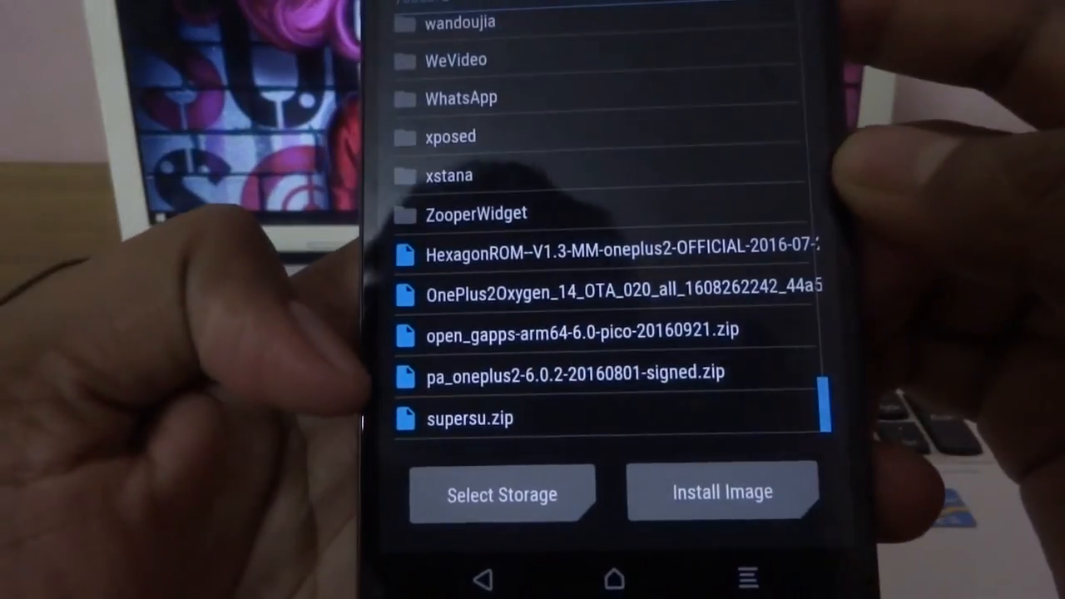
pyautogui.click(569, 372)
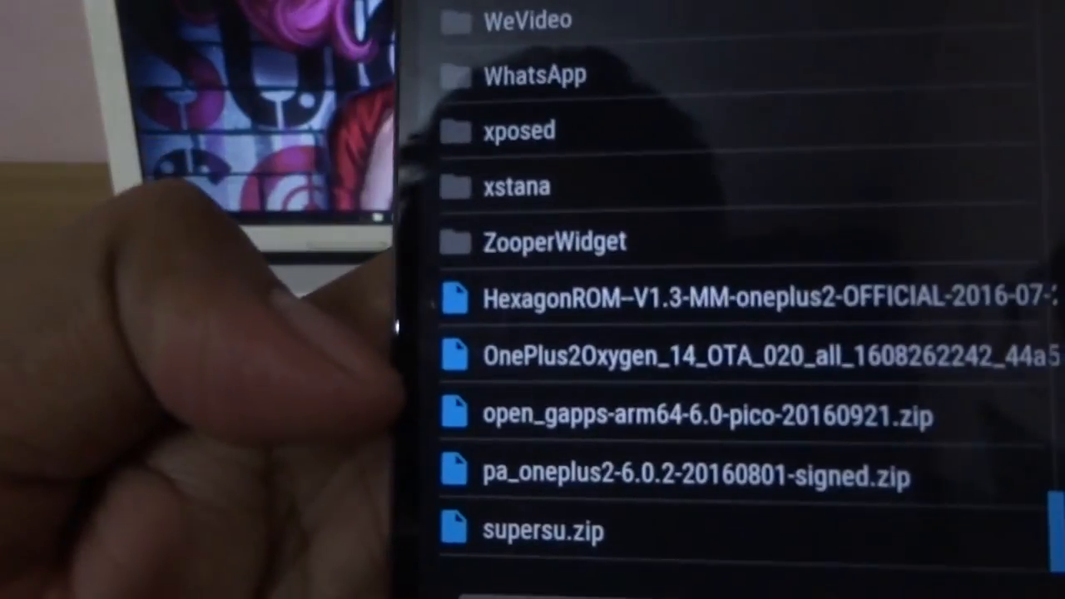
pyautogui.click(707, 414)
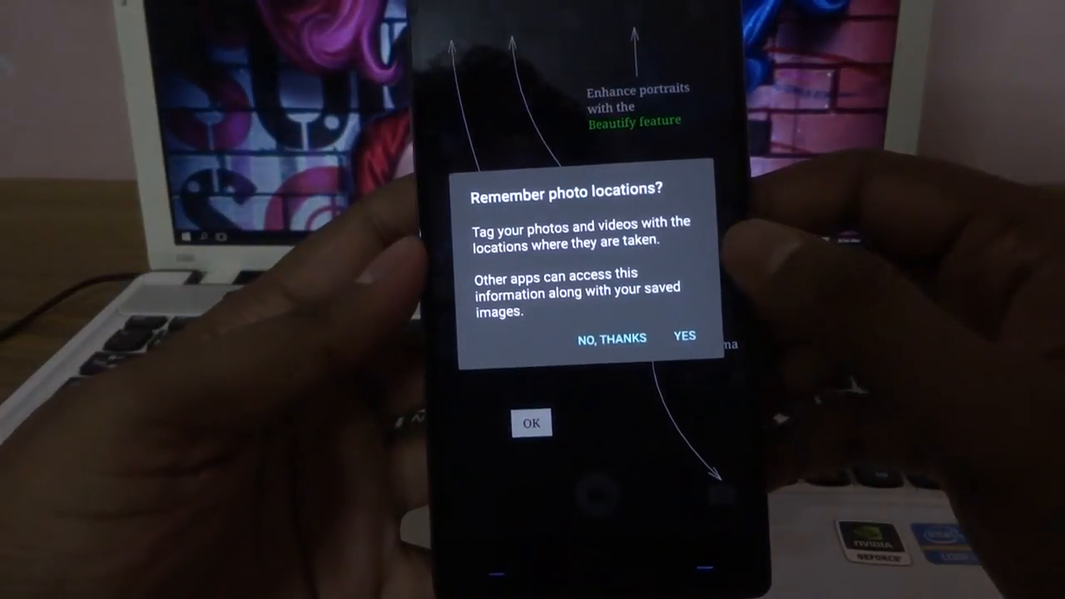
# - Answer the Remember photo locations prompt and dismiss the camera feature tips overlay
pyautogui.click(609, 336)
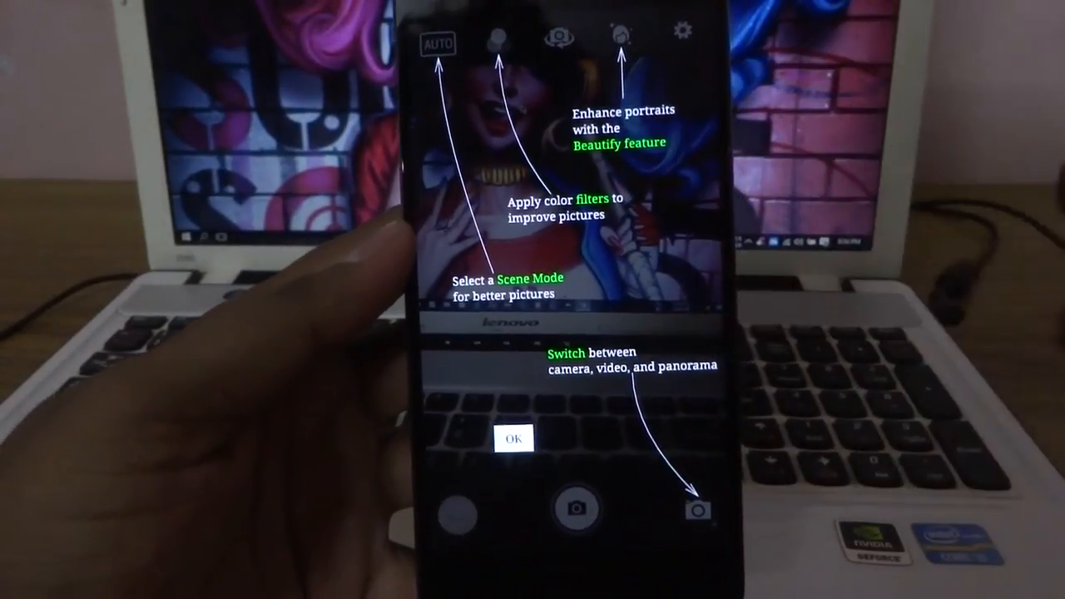
pyautogui.click(514, 439)
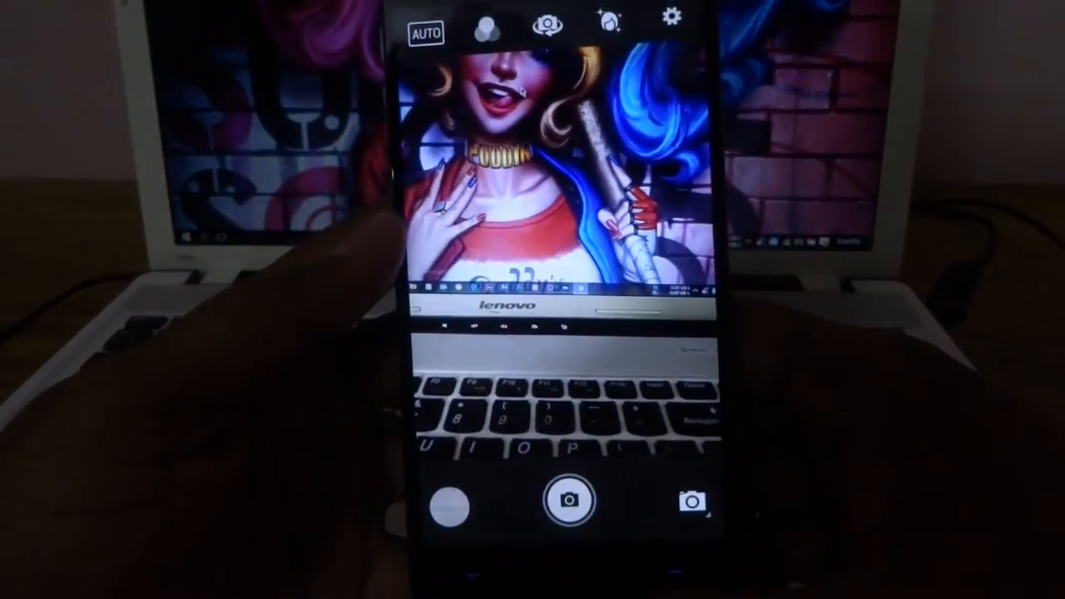
pyautogui.click(672, 19)
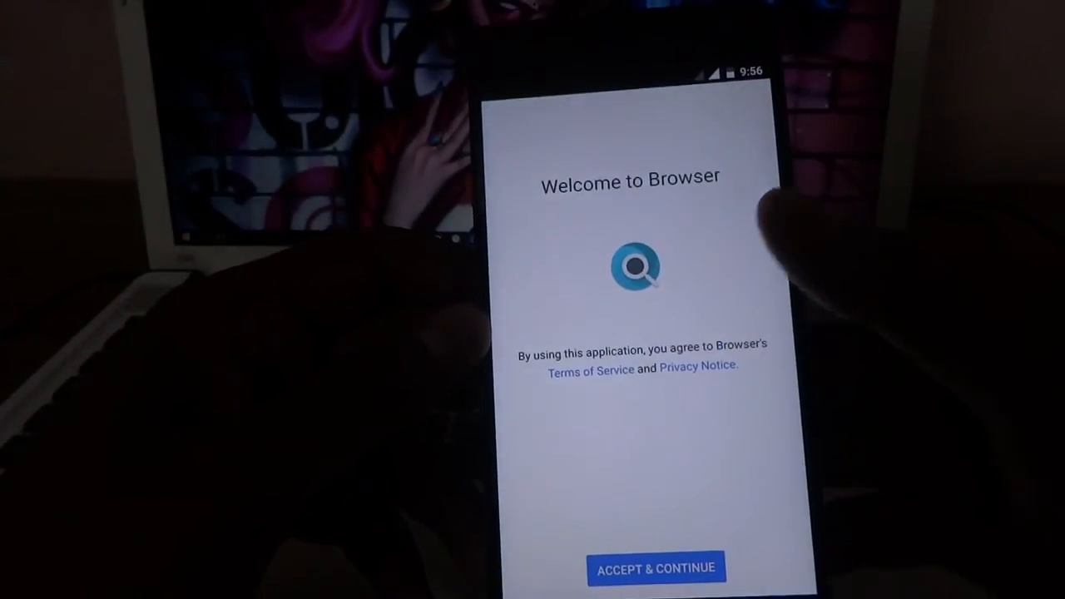
# - Accept the Browser terms and pass the Safe Browsing and Security updates screens to the start page
pyautogui.click(655, 568)
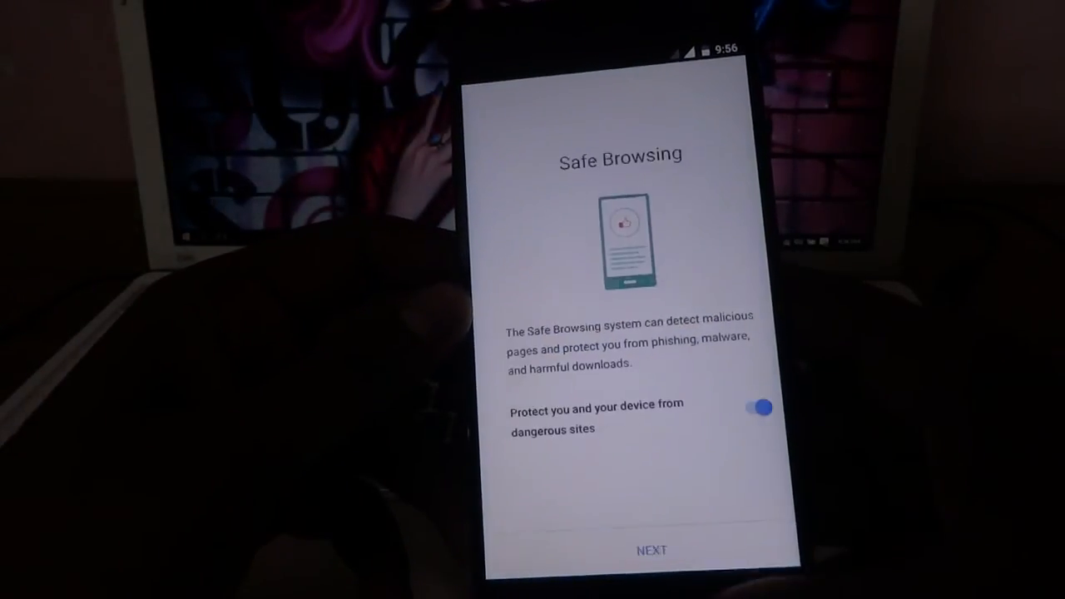
pyautogui.click(652, 549)
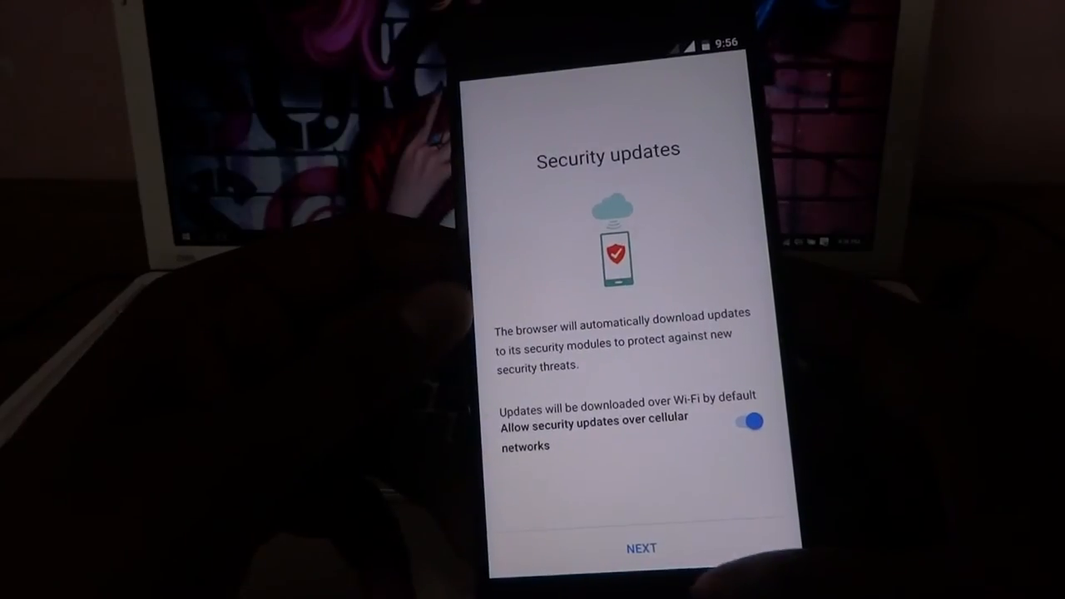
pyautogui.click(640, 547)
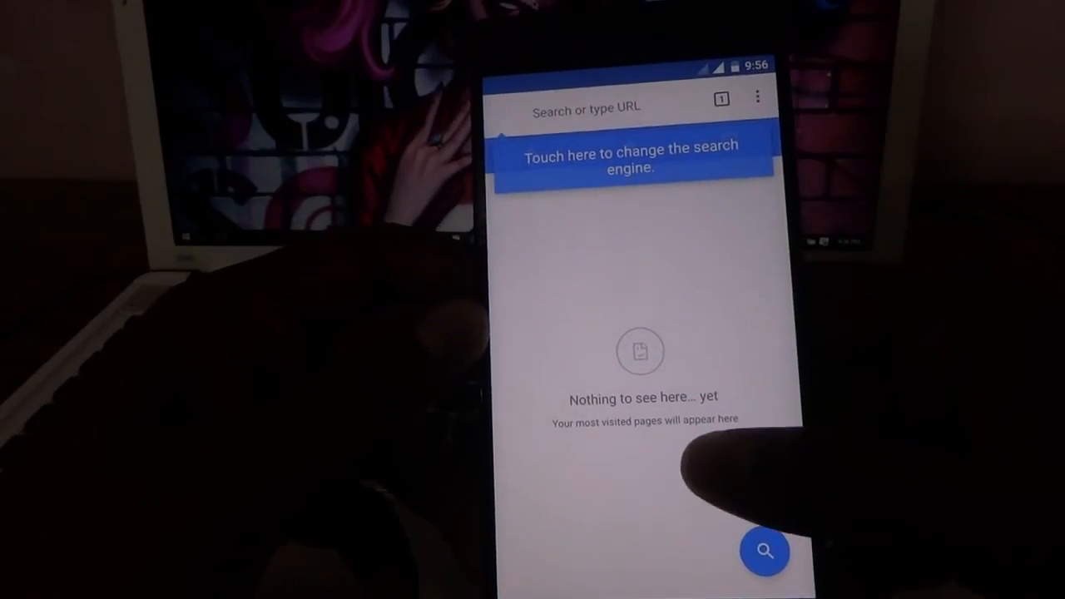